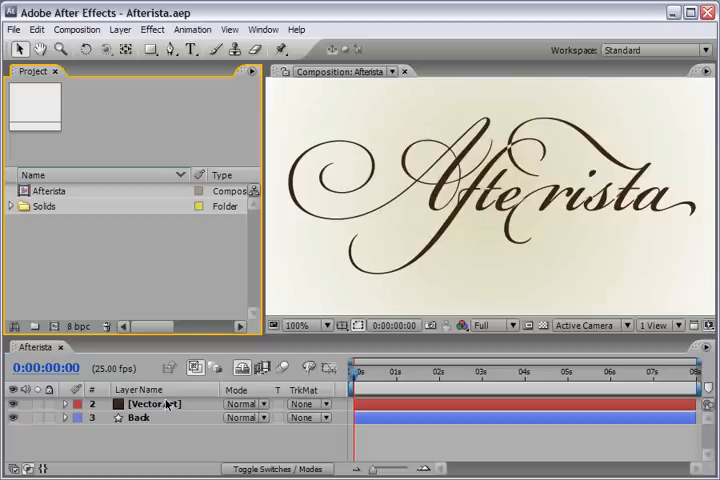
- Reveal the Vector Art layer's inverted Difference masks in the timeline and select one
{"action": "left_click", "coordinate": [156, 404]}
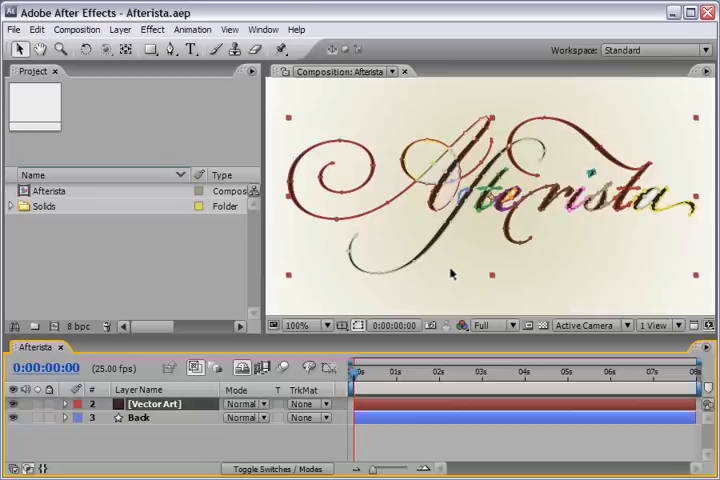
{"action": "mouse_move", "coordinate": [494, 224]}
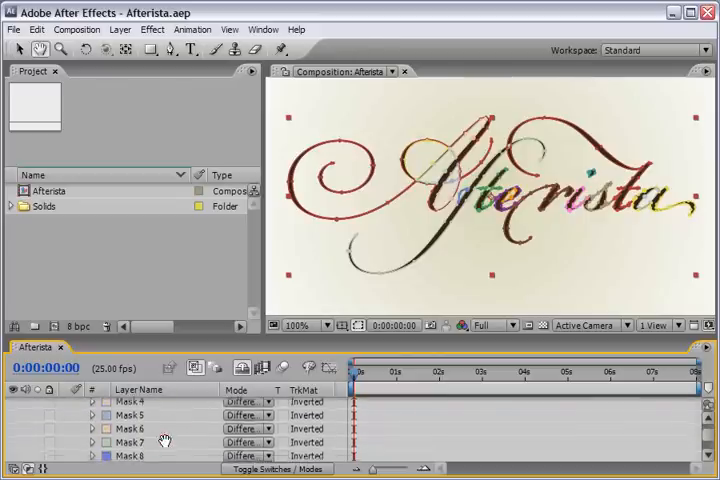
{"action": "scroll", "scroll_direction": "down", "scroll_amount": 3}
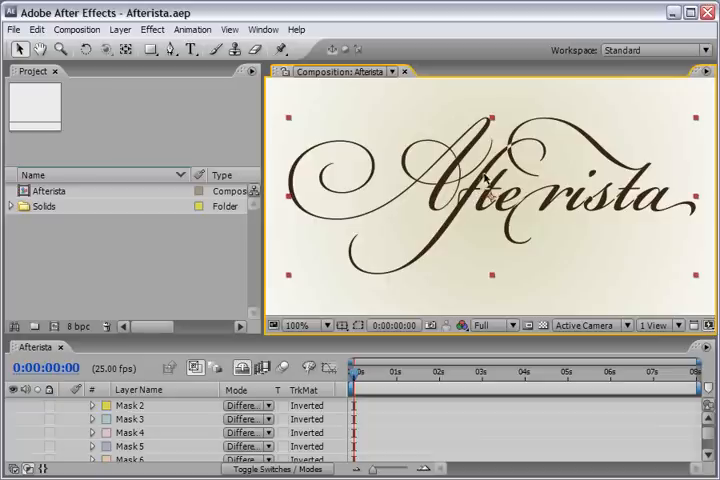
{"action": "left_click", "coordinate": [360, 324]}
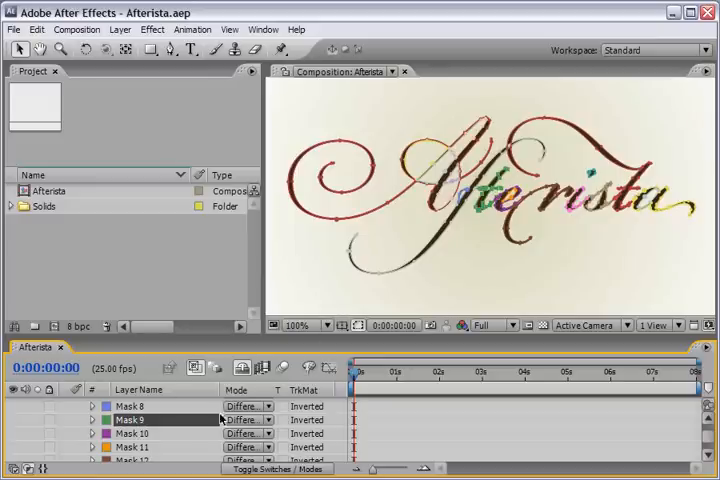
- Switch each of the Vector Art layer's masks from Difference to Add mode
{"action": "left_click", "coordinate": [252, 420]}
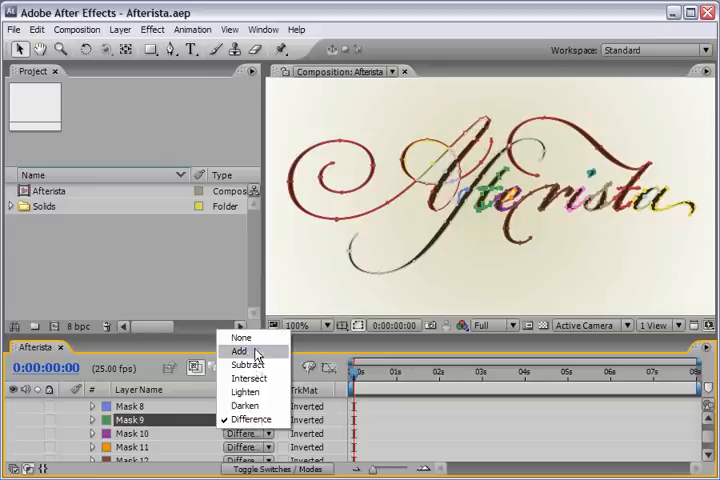
{"action": "left_click", "coordinate": [240, 352]}
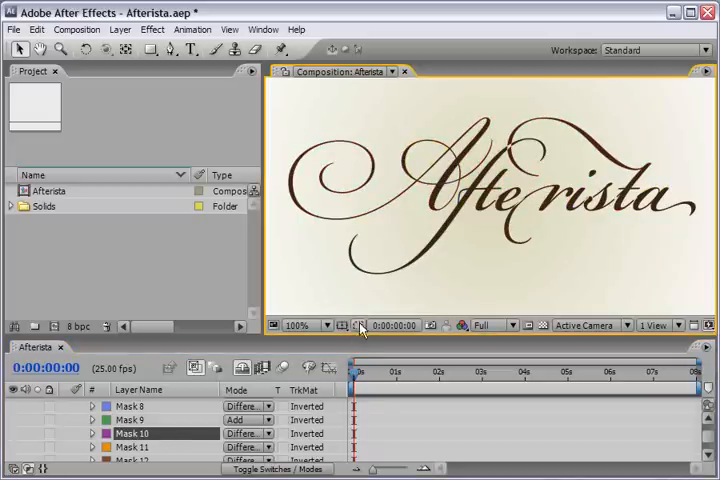
{"action": "left_click", "coordinate": [240, 432]}
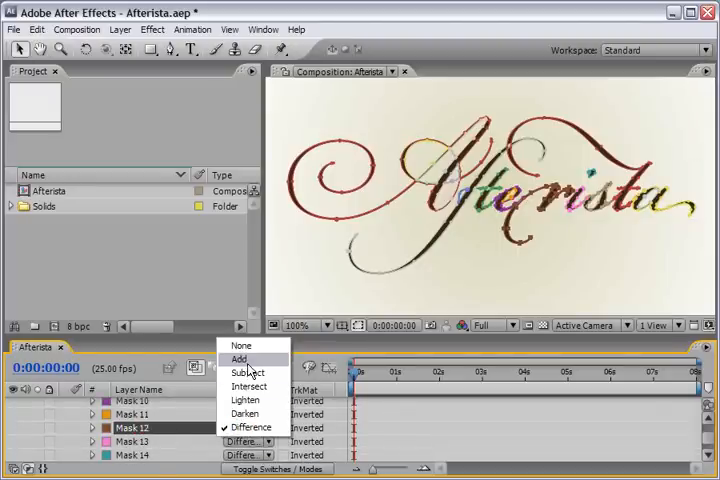
{"action": "left_click", "coordinate": [240, 360]}
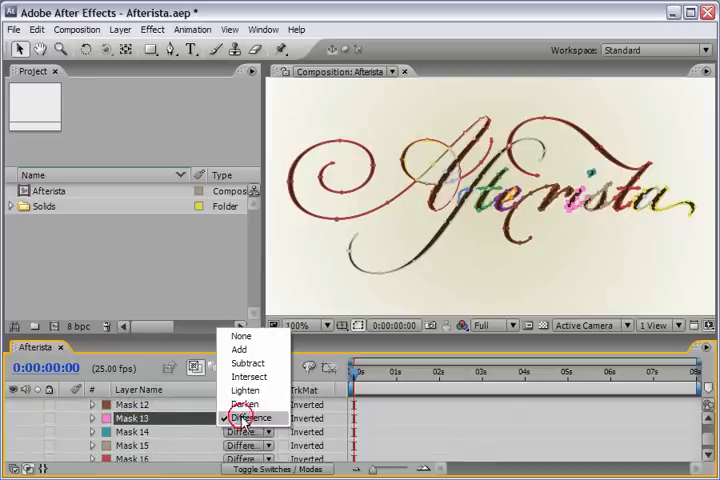
{"action": "left_click", "coordinate": [238, 348]}
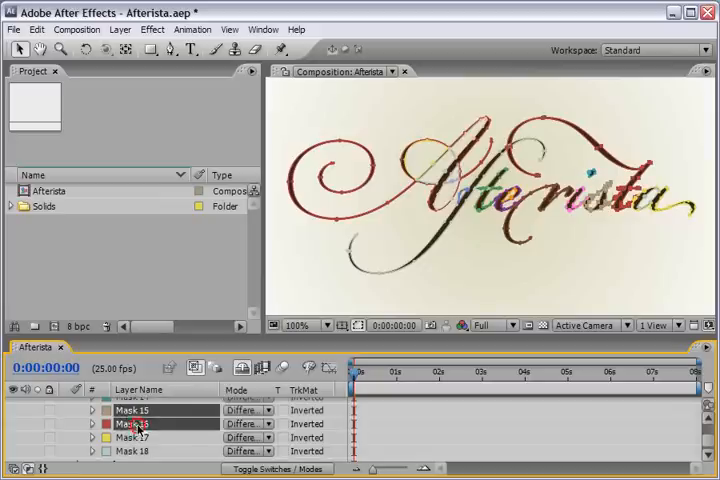
{"action": "left_click", "coordinate": [246, 408]}
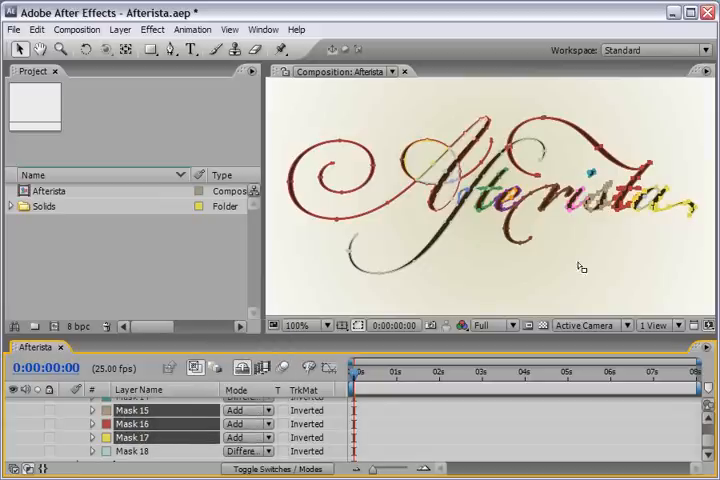
{"action": "mouse_move", "coordinate": [458, 280]}
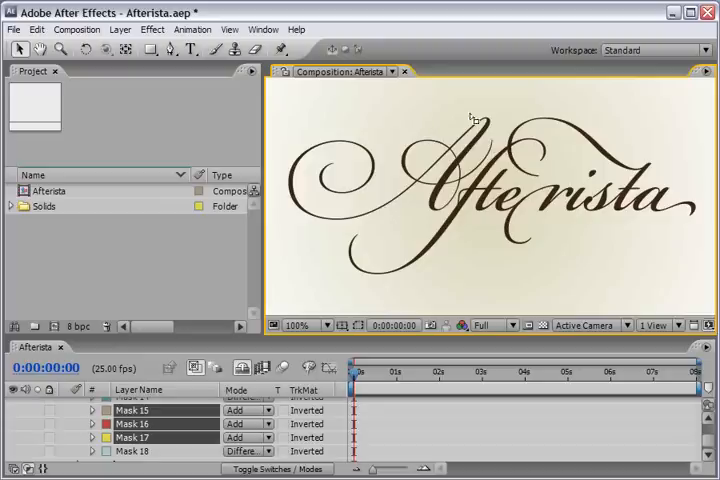
{"action": "mouse_move", "coordinate": [528, 242]}
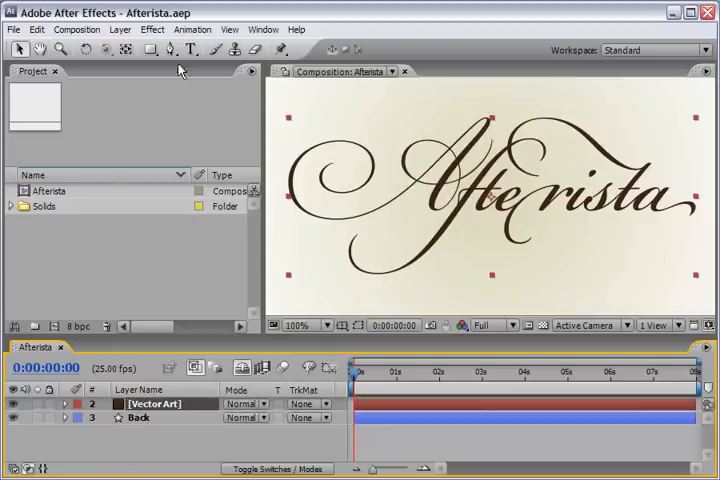
- Add a Stroke effect using All Masks sequentially with Paint Style On Transparent
{"action": "left_click", "coordinate": [154, 28]}
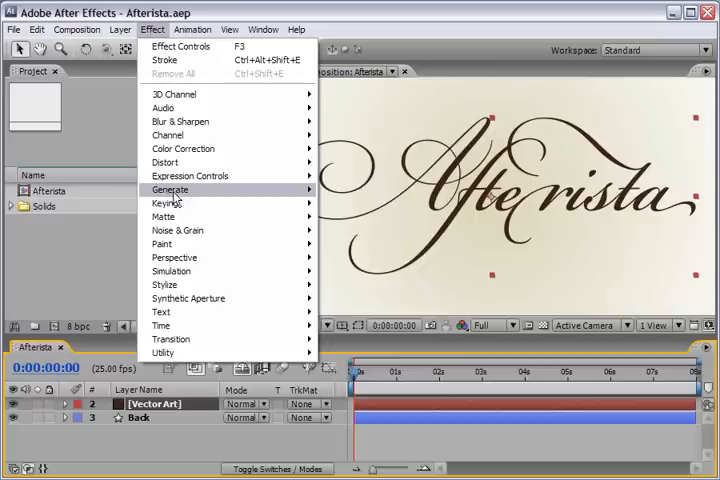
{"action": "left_click", "coordinate": [164, 64]}
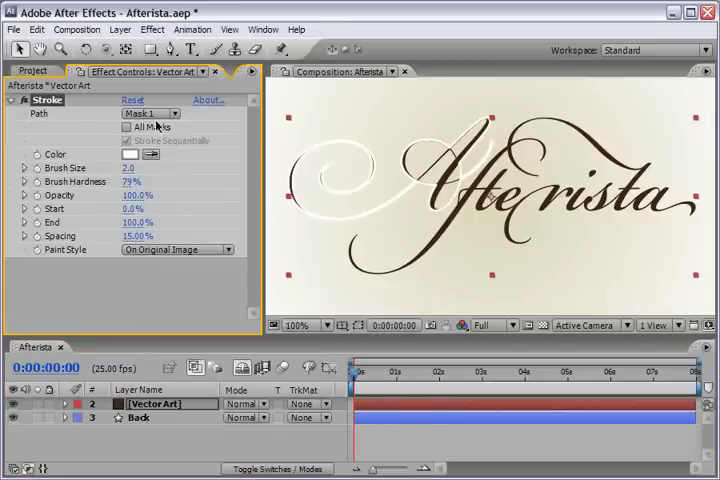
{"action": "left_click", "coordinate": [126, 128]}
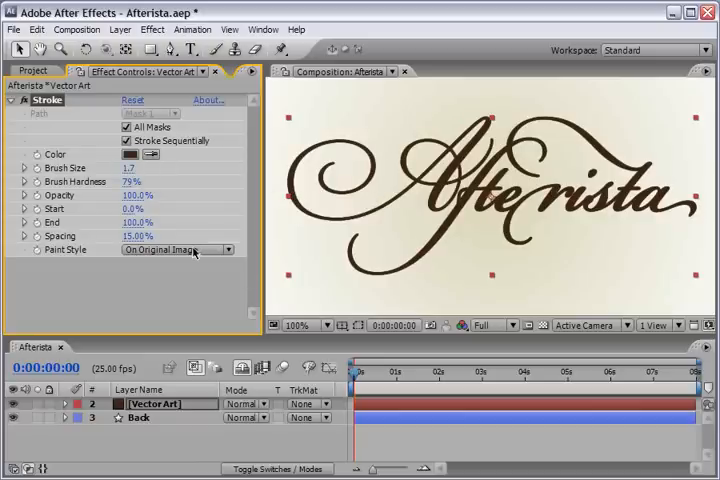
{"action": "left_click", "coordinate": [178, 250]}
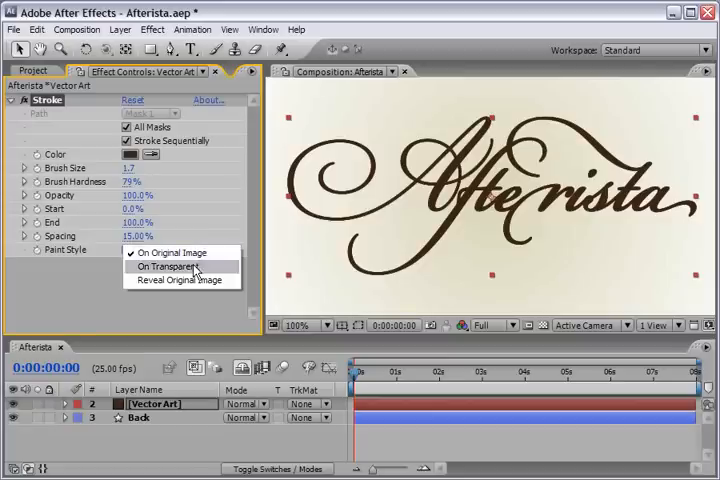
{"action": "left_click", "coordinate": [176, 266]}
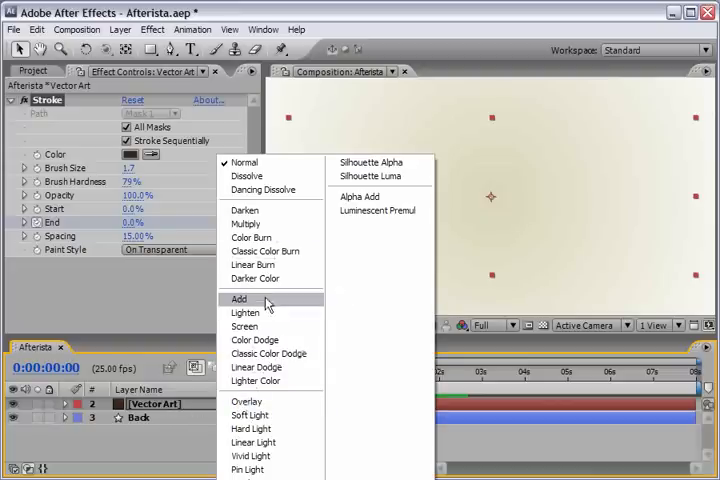
- Set the stroked Vector Art layer's blending mode to Add
{"action": "left_click", "coordinate": [238, 300]}
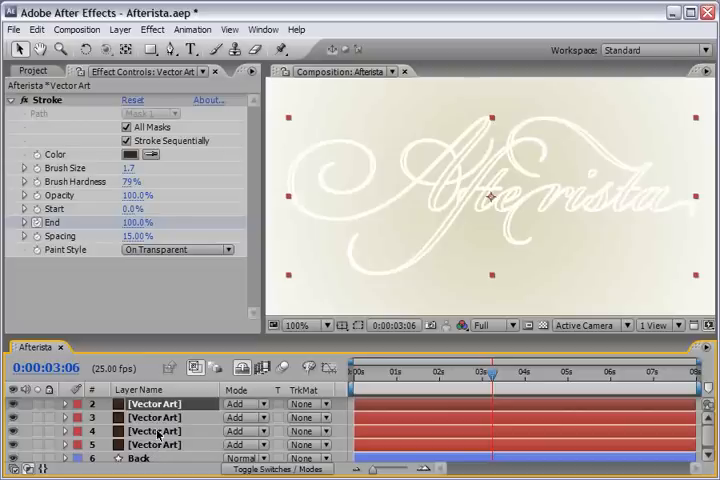
- Rename the top stroked copies 'Original' and 'Spikes'
{"action": "double_click", "coordinate": [152, 416]}
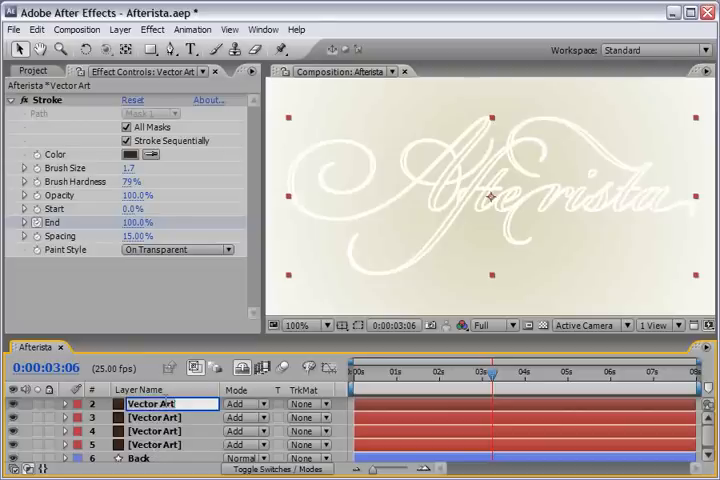
{"action": "type", "text": "Original"}
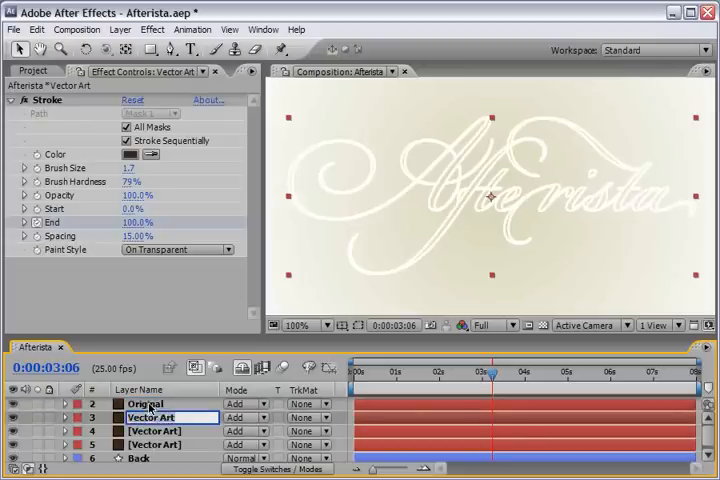
{"action": "type", "text": "Spikes"}
{"action": "left_click", "coordinate": [172, 444]}
{"action": "type", "text": "Fill"}
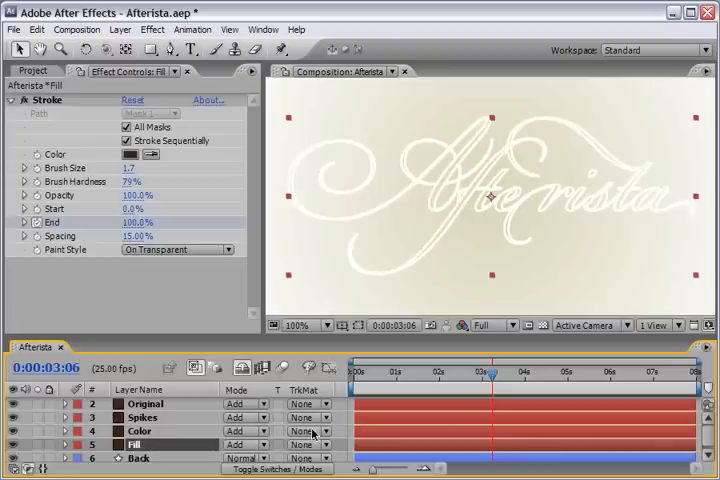
- On the Spikes layer, set Roughen Edges Edge Type to Spiky
{"action": "double_click", "coordinate": [140, 432]}
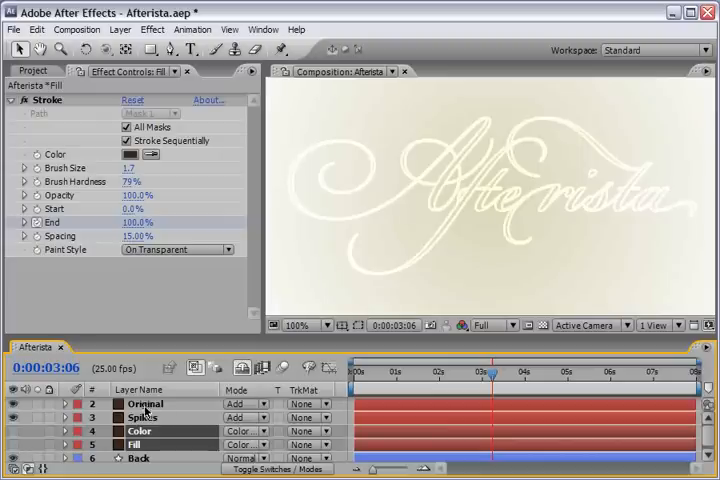
{"action": "left_click", "coordinate": [144, 416]}
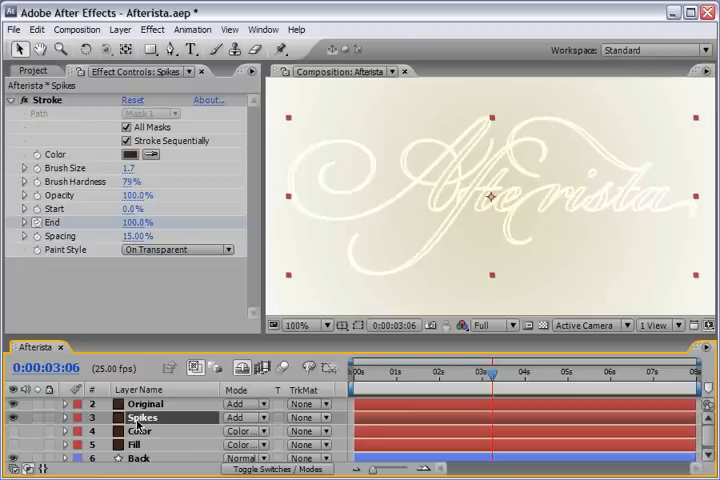
{"action": "left_click", "coordinate": [150, 28]}
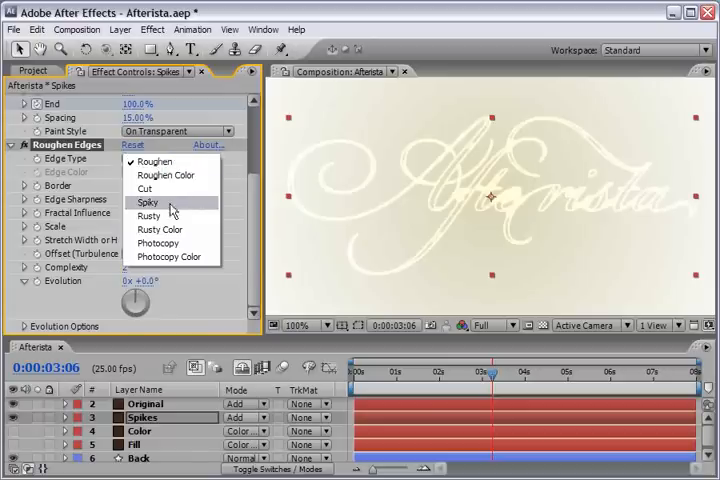
{"action": "left_click", "coordinate": [148, 202]}
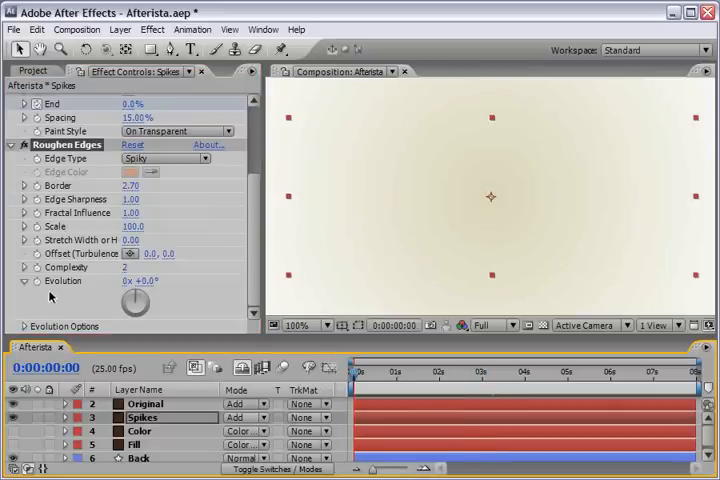
- Keyframe Roughen Edges Evolution and increase it at a later time so the spikes animate
{"action": "left_click", "coordinate": [32, 280]}
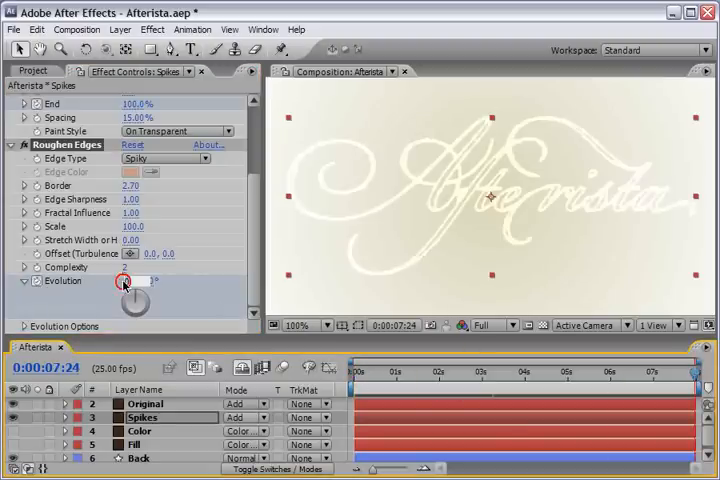
{"action": "left_click_drag", "start_coordinate": [124, 284], "coordinate": [138, 284]}
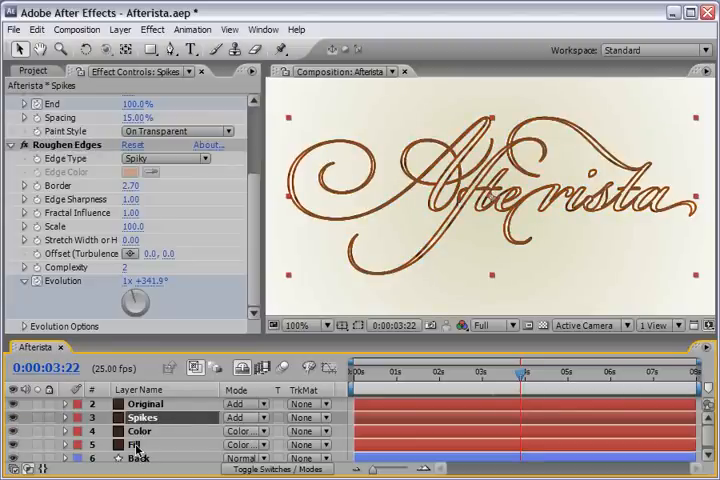
- Set the Fill layer's Stroke Paint Style to Reveal Original Image and return to the start
{"action": "left_click", "coordinate": [132, 440]}
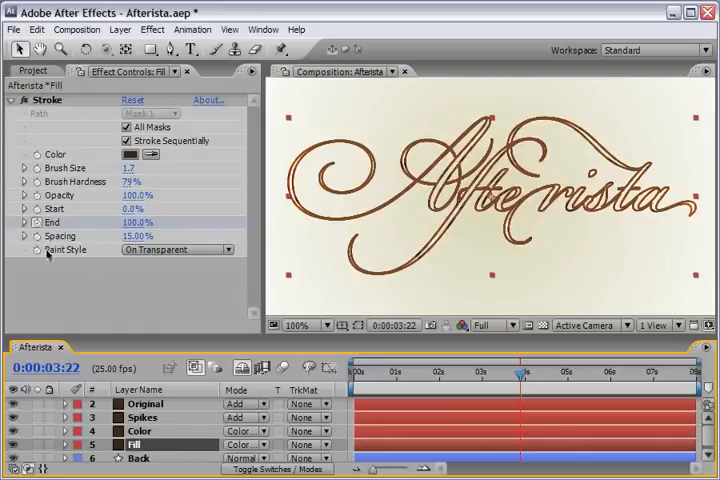
{"action": "left_click", "coordinate": [176, 250]}
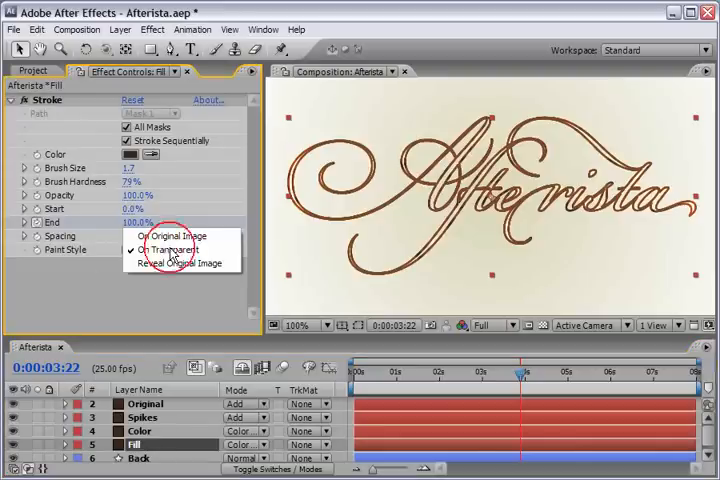
{"action": "left_click", "coordinate": [180, 264]}
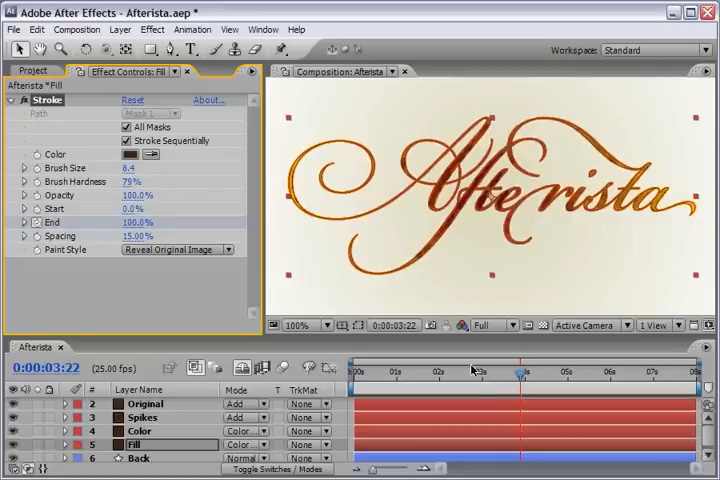
{"action": "left_click_drag", "start_coordinate": [516, 372], "coordinate": [424, 372]}
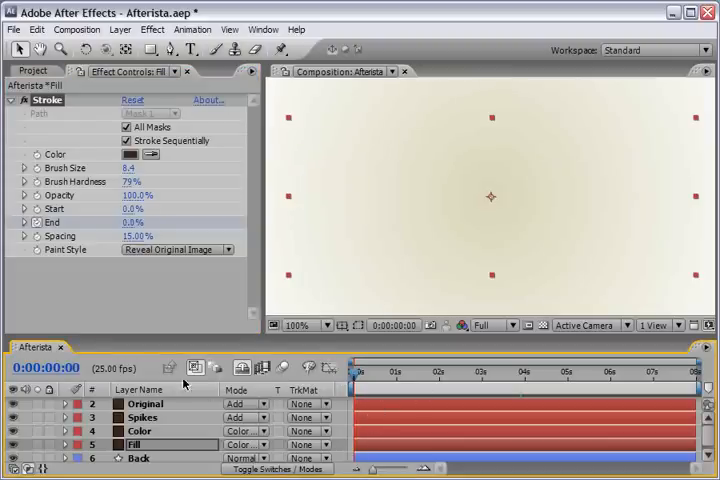
{"action": "mouse_move", "coordinate": [206, 428]}
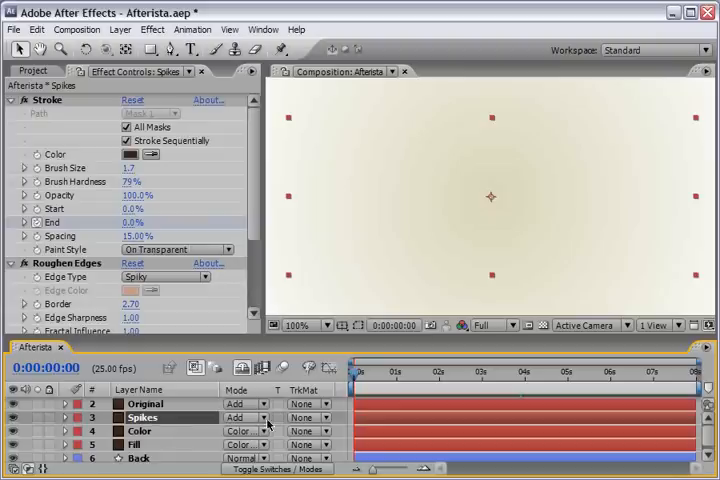
- Select the Color layer and preview the first frames of the logo write-on
{"action": "left_click", "coordinate": [364, 372]}
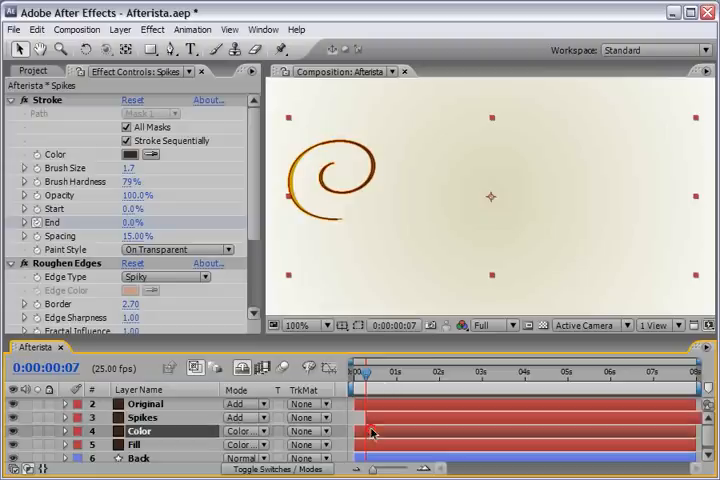
{"action": "left_click", "coordinate": [140, 432]}
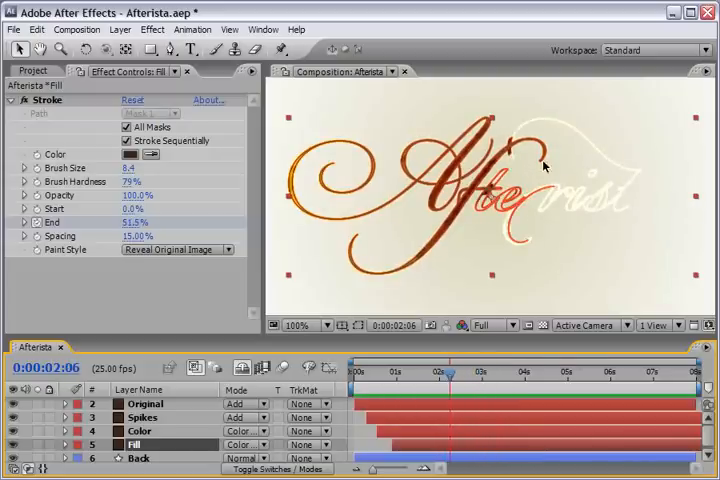
{"action": "mouse_move", "coordinate": [524, 126]}
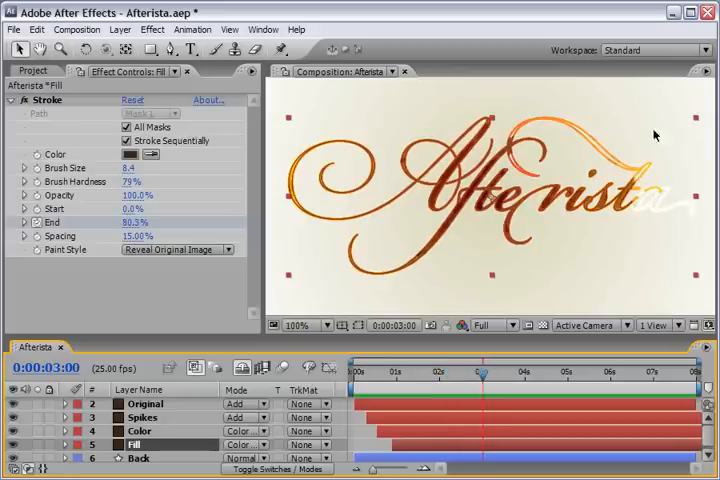
- Select the Spikes layer and scrub to check the staggered spiky write-on
{"action": "left_click", "coordinate": [472, 384]}
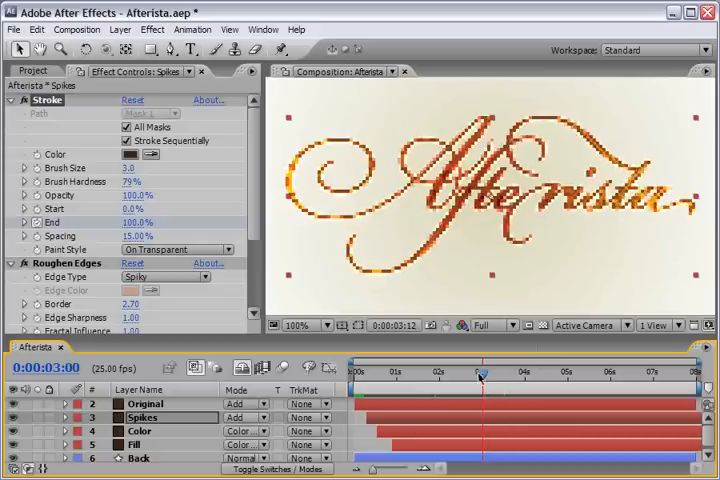
{"action": "left_click_drag", "start_coordinate": [482, 372], "coordinate": [456, 372]}
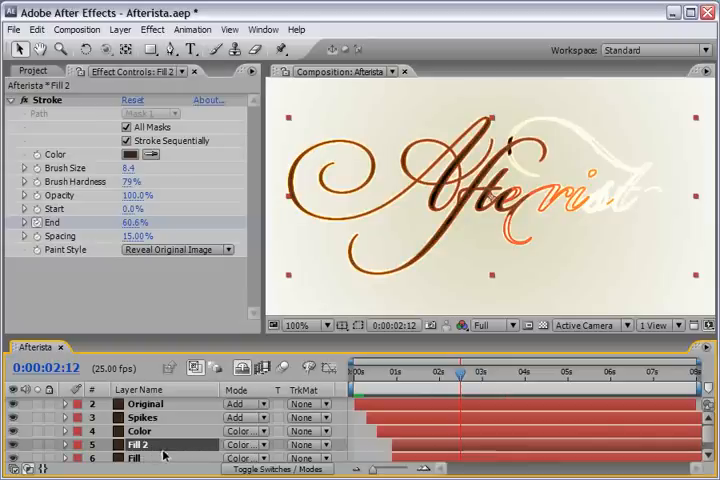
{"action": "mouse_move", "coordinate": [160, 452]}
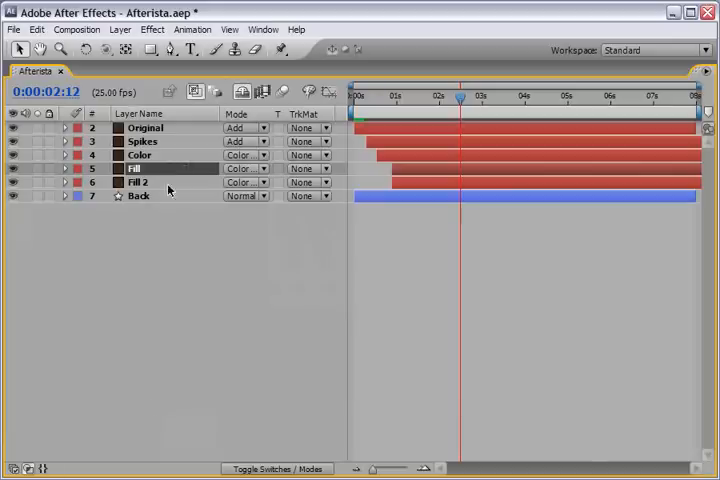
- Expand the Fill 2 layer's masks and select Mask 1
{"action": "left_click", "coordinate": [68, 168]}
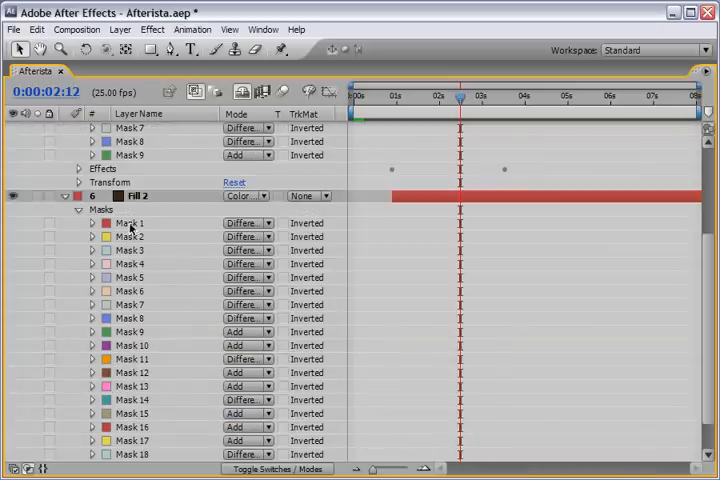
{"action": "left_click", "coordinate": [126, 222]}
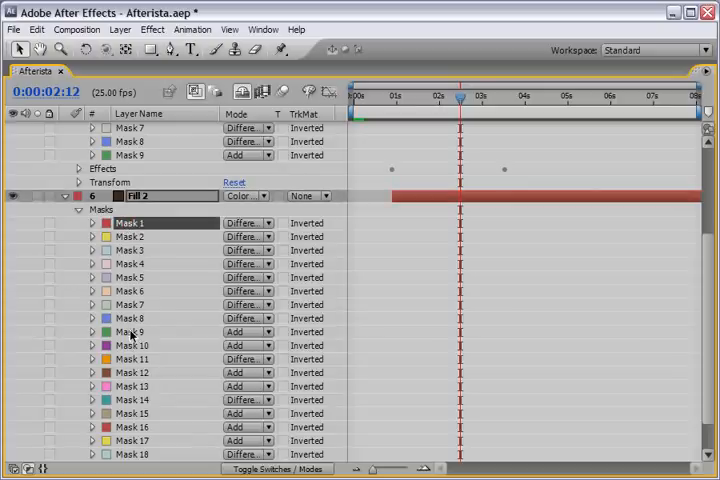
{"action": "scroll", "scroll_direction": "down", "scroll_amount": 3}
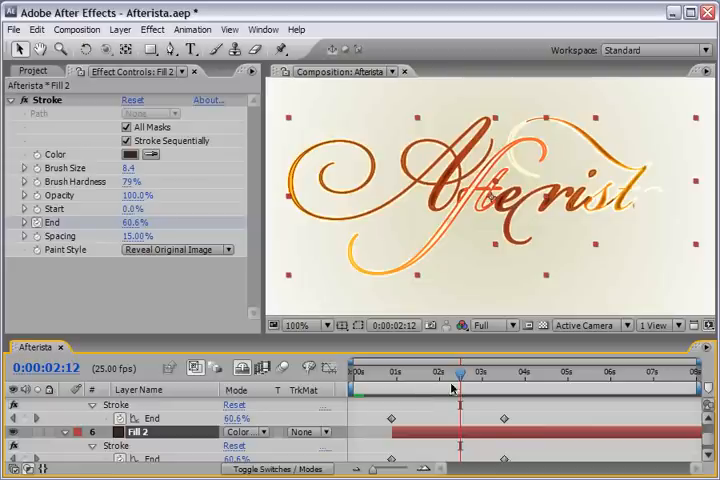
- Retime Fill 2's Stroke End keyframes so its stroke writes on as a later second pass
{"action": "left_click_drag", "start_coordinate": [452, 376], "coordinate": [448, 376]}
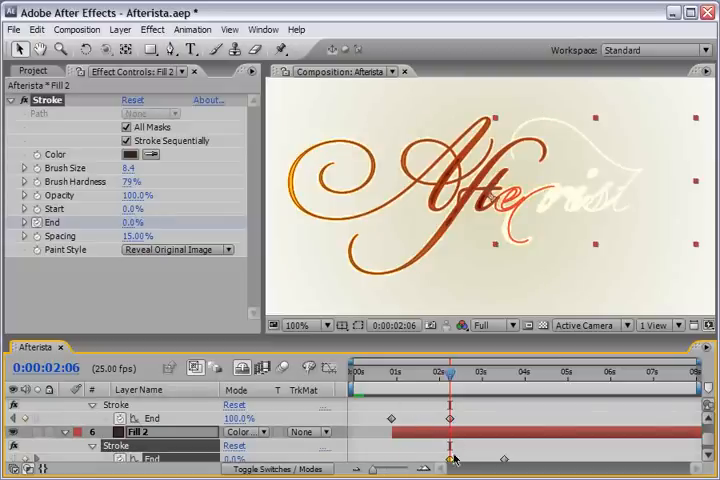
{"action": "left_click_drag", "start_coordinate": [452, 372], "coordinate": [400, 372]}
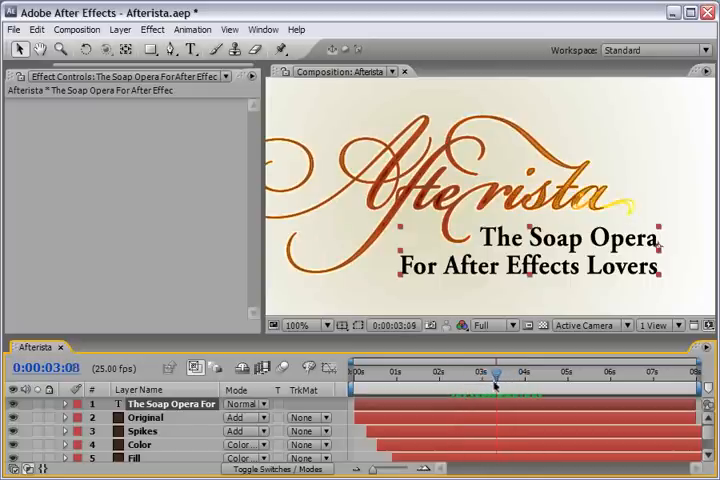
- Position the 'The Soap Opera For After Effects Lovers' text layer below the Afterista logo
{"action": "left_click_drag", "start_coordinate": [492, 378], "coordinate": [480, 378]}
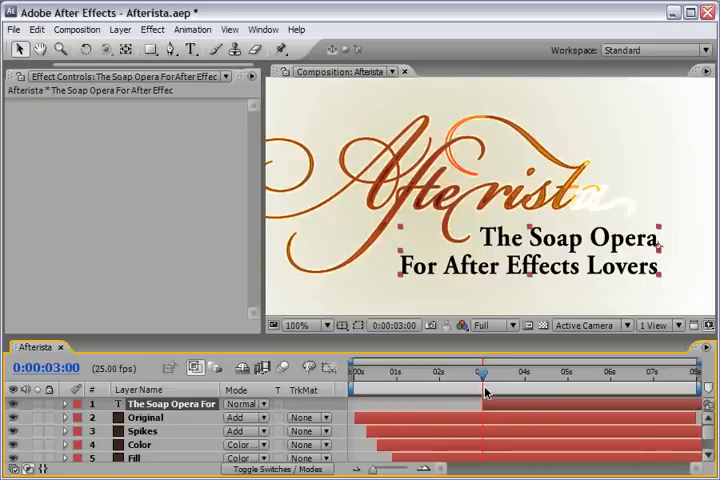
{"action": "mouse_move", "coordinate": [188, 426]}
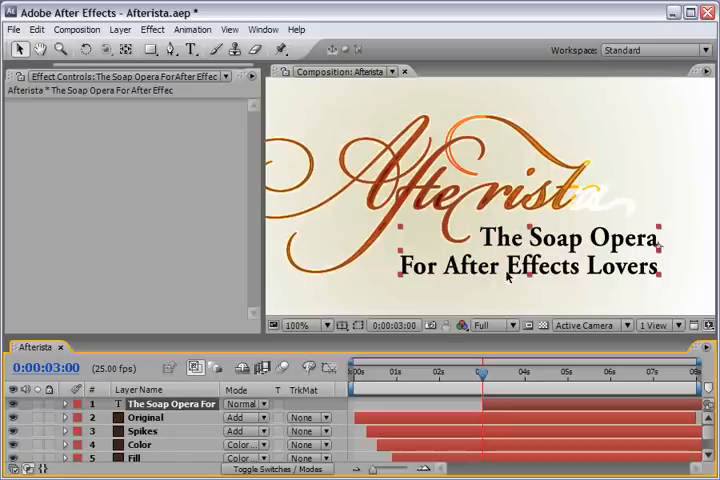
{"action": "mouse_move", "coordinate": [390, 344]}
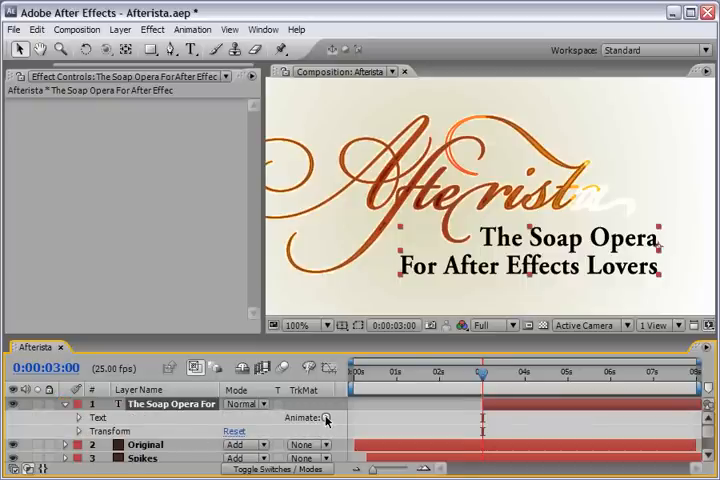
- Add a text animator with Scale and Blur properties to the subtitle layer
{"action": "left_click", "coordinate": [328, 420]}
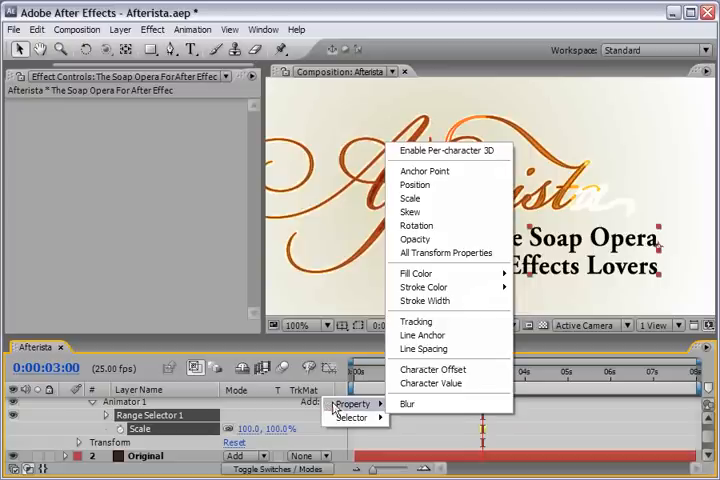
{"action": "left_click", "coordinate": [404, 404]}
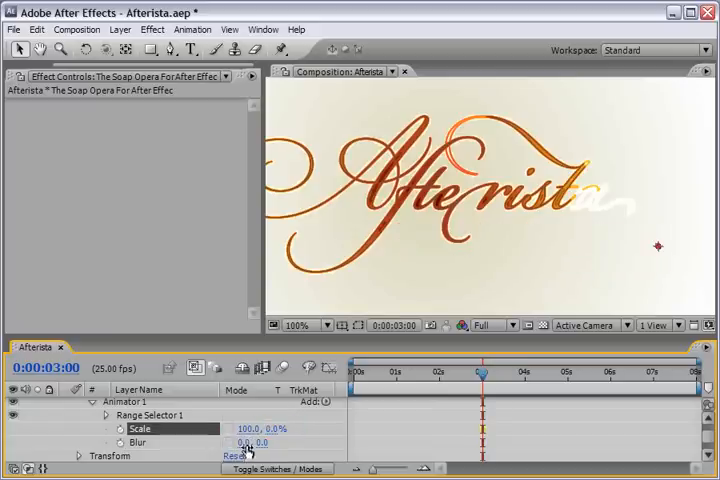
{"action": "left_click", "coordinate": [262, 442]}
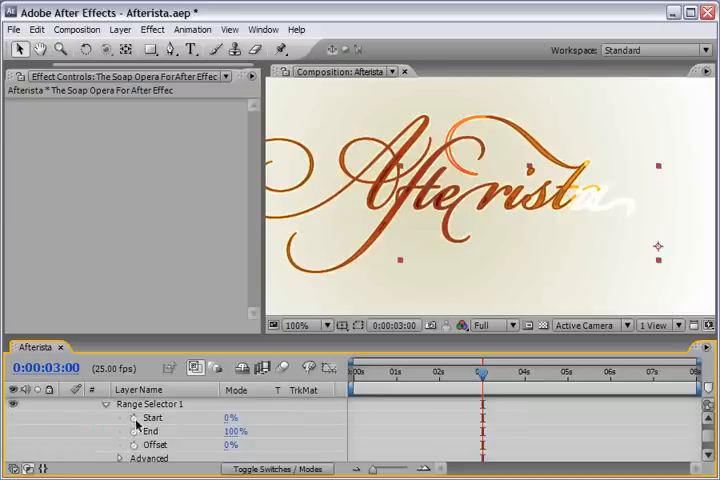
- Keyframe Range Selector 1 Start from 0% to 100% so the subtitle reveals letter by letter
{"action": "left_click", "coordinate": [132, 416]}
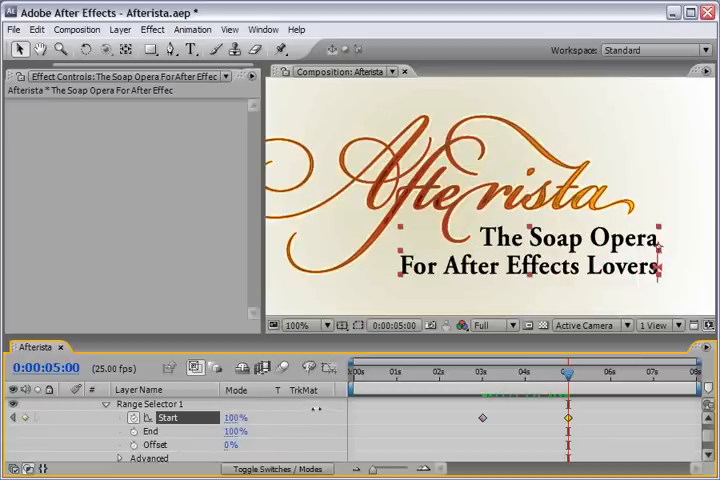
{"action": "left_click_drag", "start_coordinate": [570, 372], "coordinate": [536, 372]}
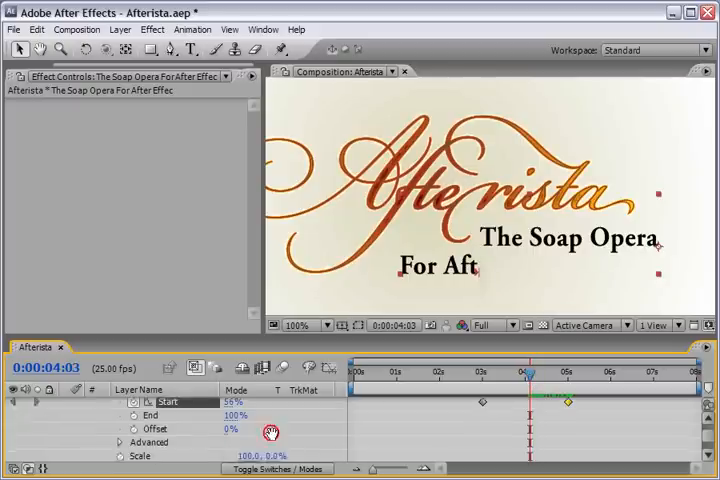
{"action": "scroll", "scroll_direction": "down", "scroll_amount": 3}
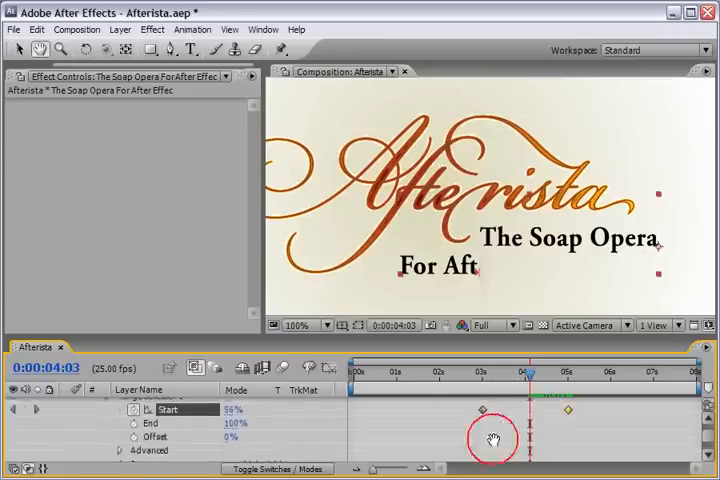
{"action": "left_click_drag", "start_coordinate": [530, 372], "coordinate": [398, 372]}
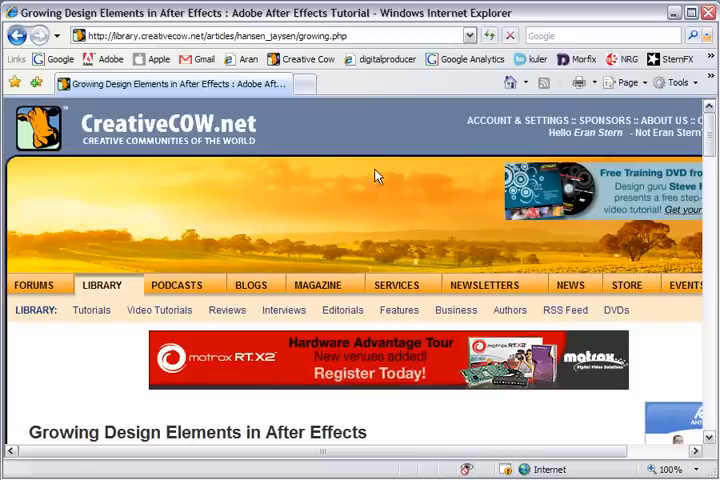
{"action": "scroll", "scroll_direction": "down", "scroll_amount": 3}
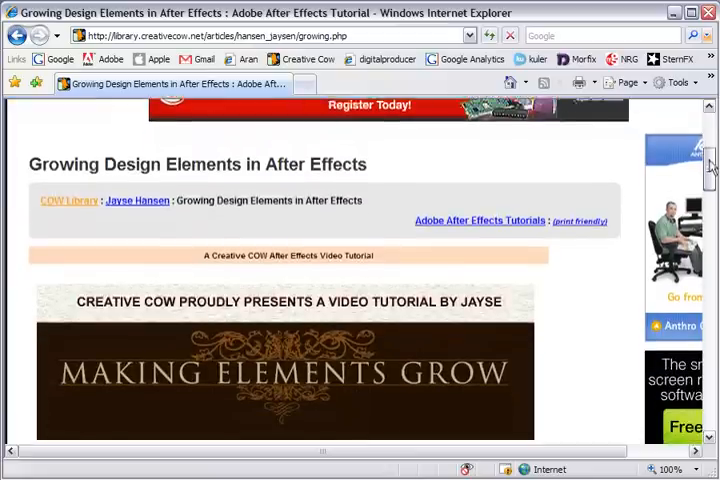
{"action": "scroll", "scroll_direction": "down", "scroll_amount": 3}
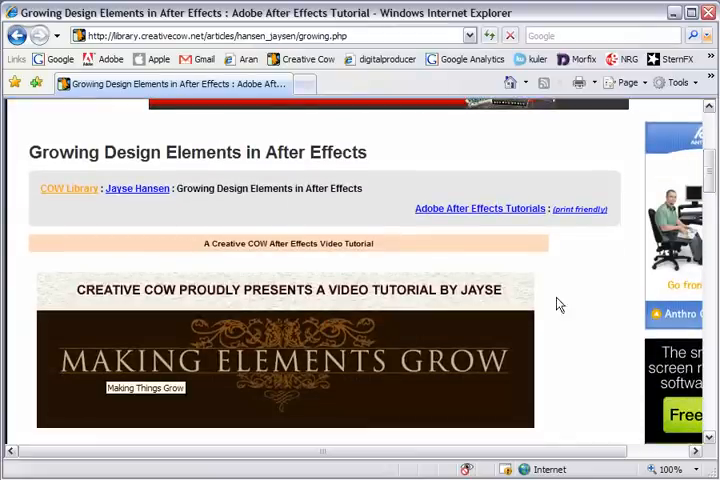
{"action": "scroll", "scroll_direction": "down", "scroll_amount": 3}
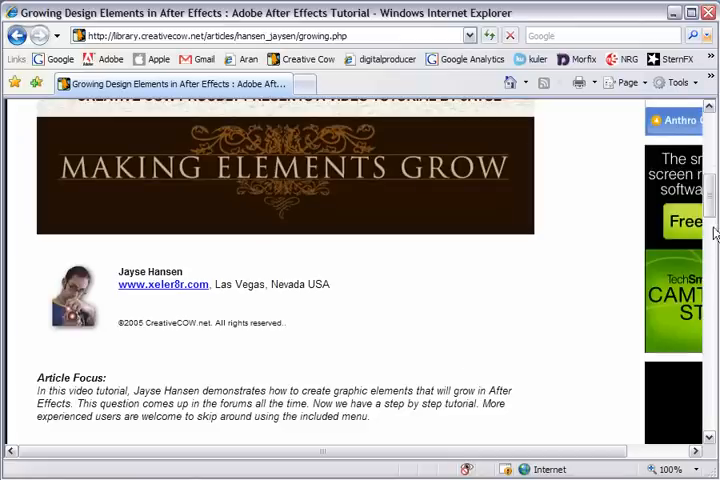
{"action": "mouse_move", "coordinate": [350, 304]}
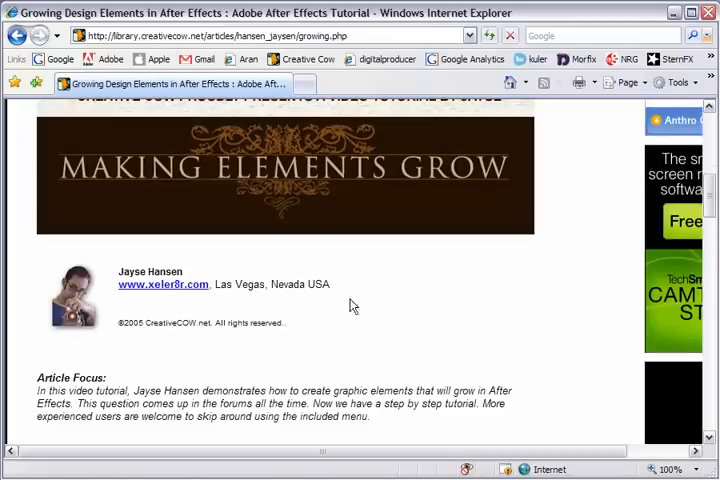
{"action": "scroll", "scroll_direction": "down", "scroll_amount": 3}
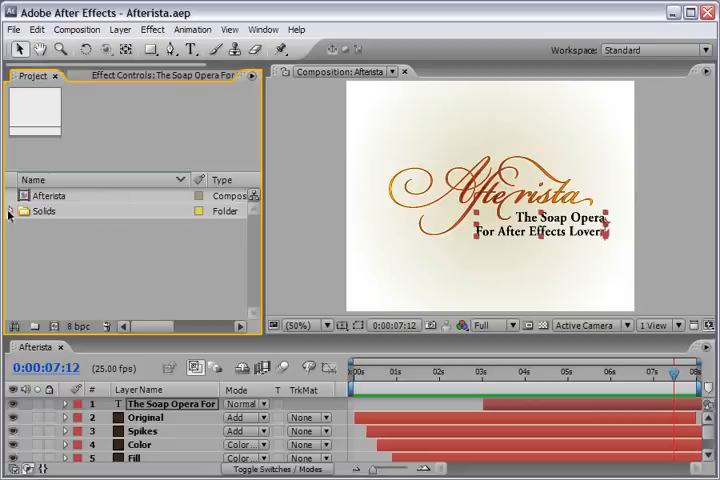
- Import JayseGrow_Element.mov and place it as the top layer of the Afterista composition
{"action": "left_click", "coordinate": [12, 212]}
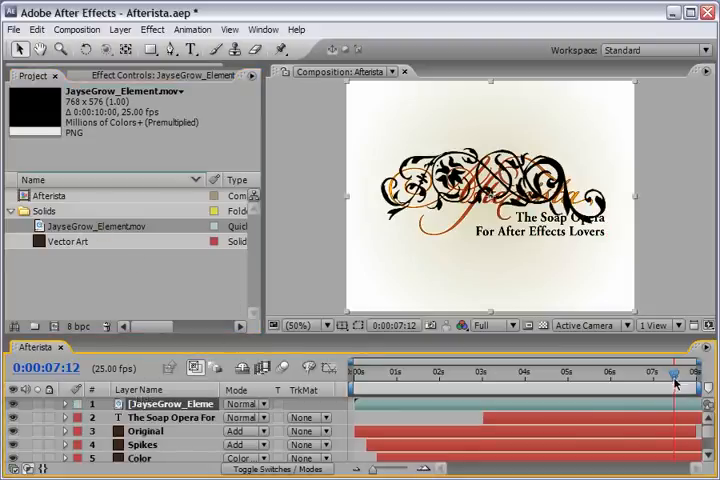
{"action": "left_click_drag", "start_coordinate": [678, 372], "coordinate": [384, 372]}
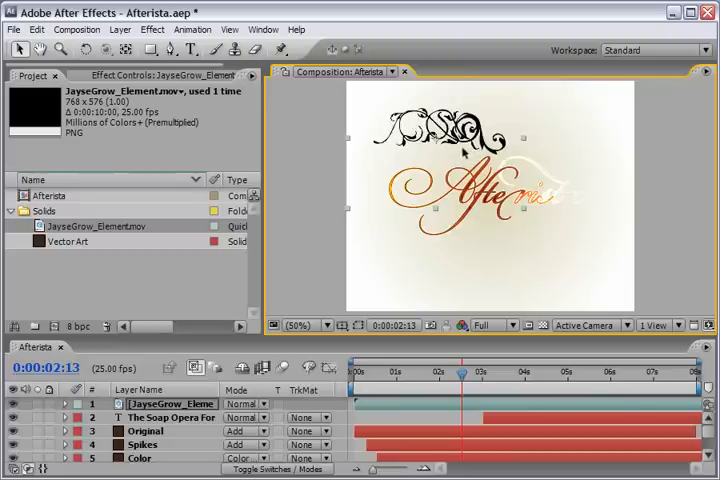
- Apply a Generate > Fill effect to the JayseGrow ornament layer
{"action": "double_click", "coordinate": [164, 404]}
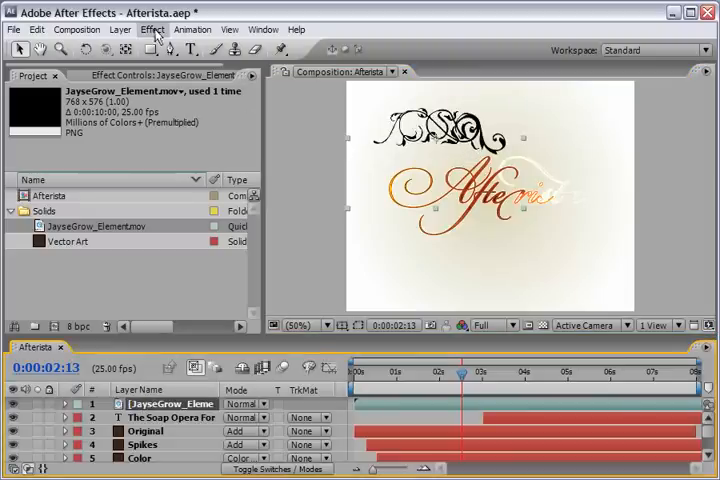
{"action": "left_click", "coordinate": [152, 30]}
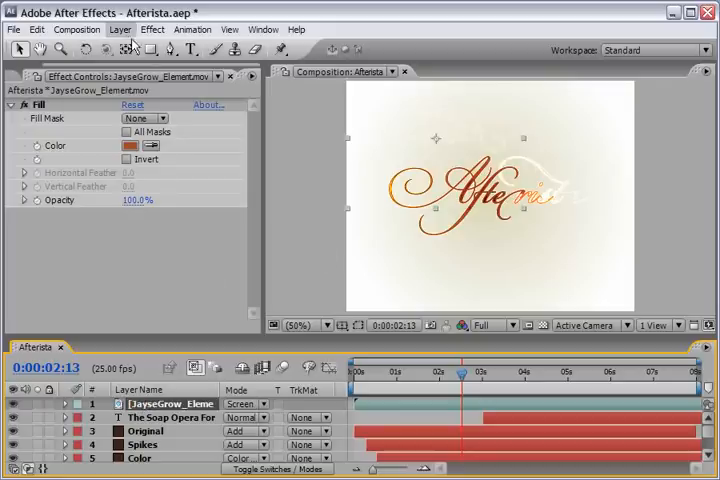
- Add an Outer Glow layer style to the ornament with Blend Mode set to Screen
{"action": "left_click", "coordinate": [120, 36]}
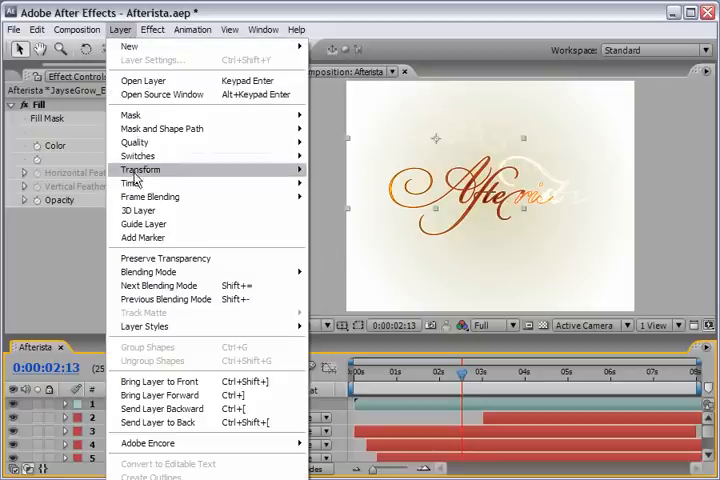
{"action": "mouse_move", "coordinate": [144, 326]}
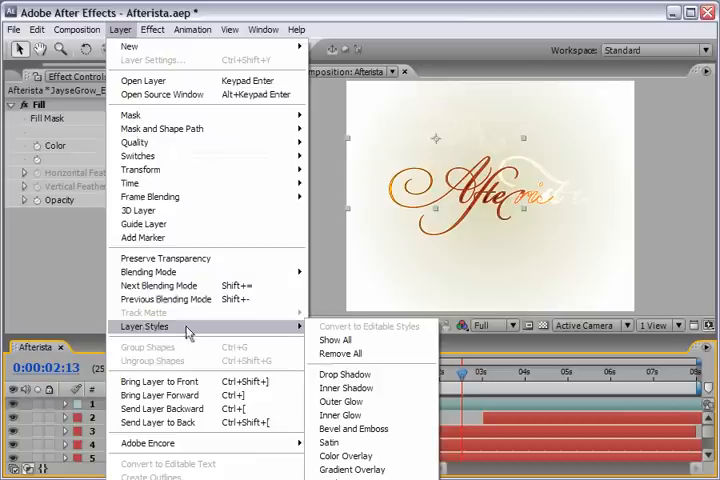
{"action": "left_click", "coordinate": [340, 392]}
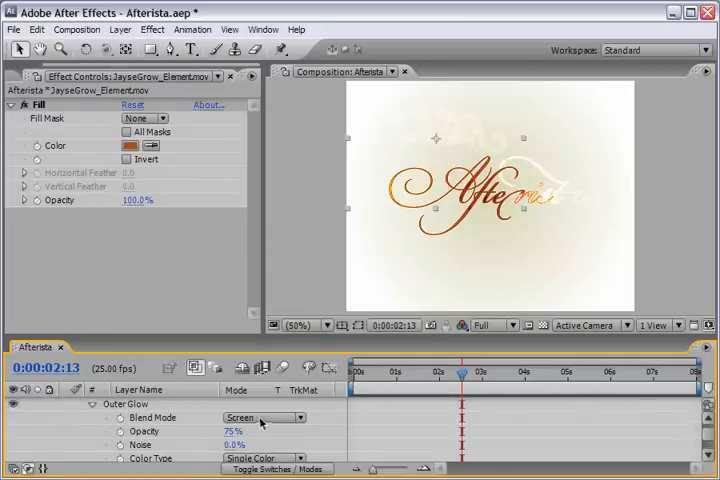
{"action": "left_click", "coordinate": [250, 416]}
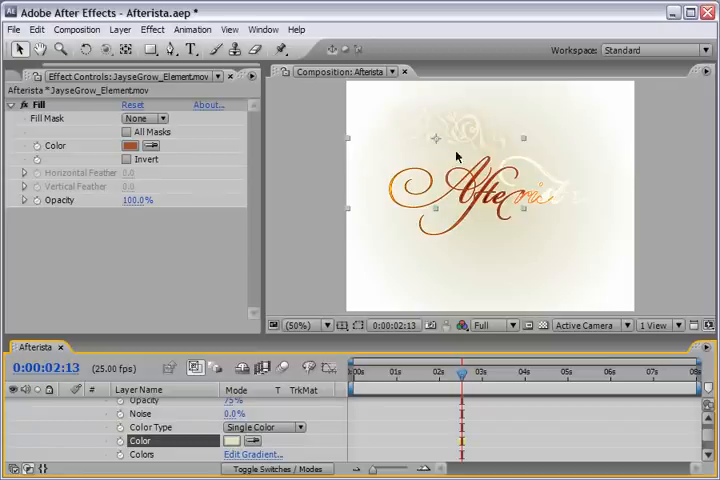
{"action": "mouse_move", "coordinate": [480, 132]}
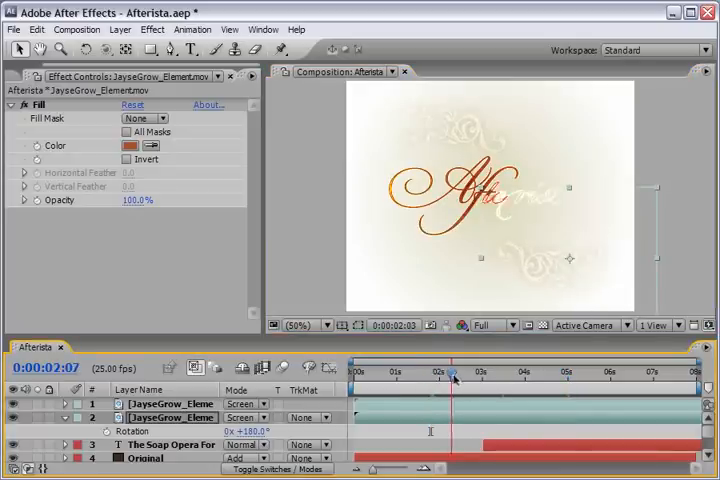
- Rotate the duplicated ornament 180° and slide its layer bar later so it grows in after the first
{"action": "left_click", "coordinate": [480, 380]}
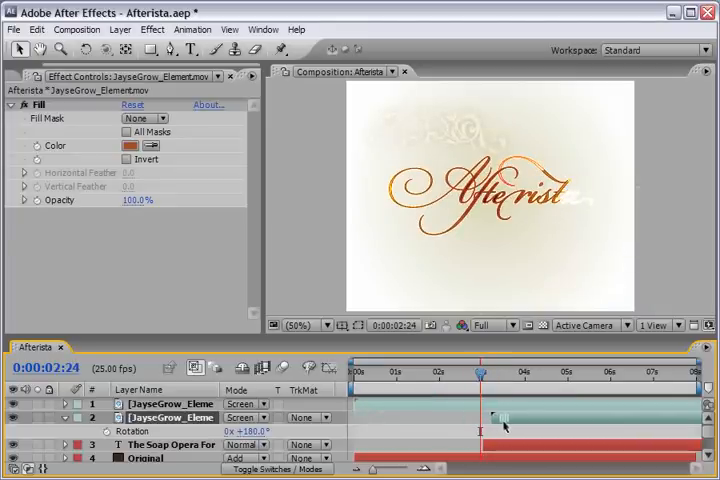
{"action": "left_click_drag", "start_coordinate": [482, 372], "coordinate": [490, 372]}
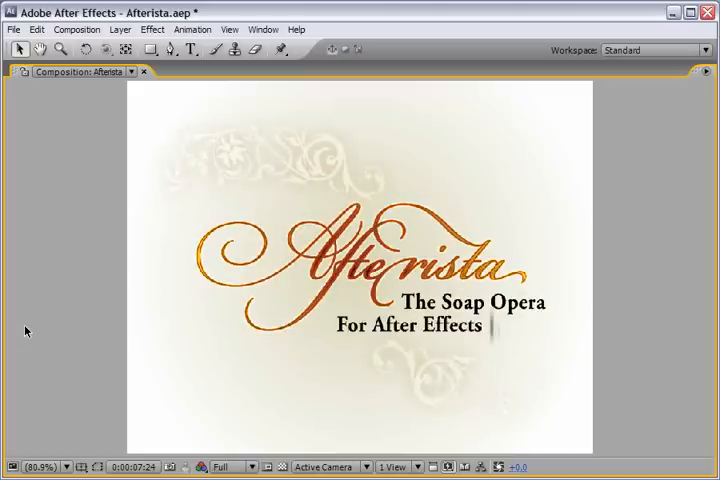
- Preview the finished animation with the full 'Lovers' tagline and both glowing ornaments
{"action": "type", "text": "Lovers"}
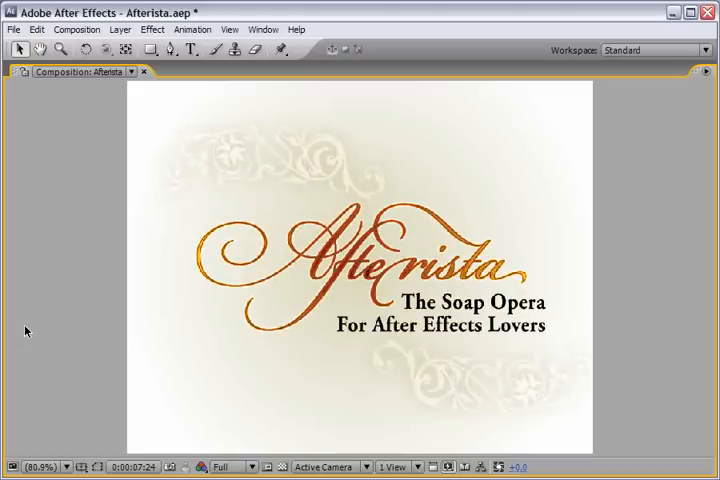